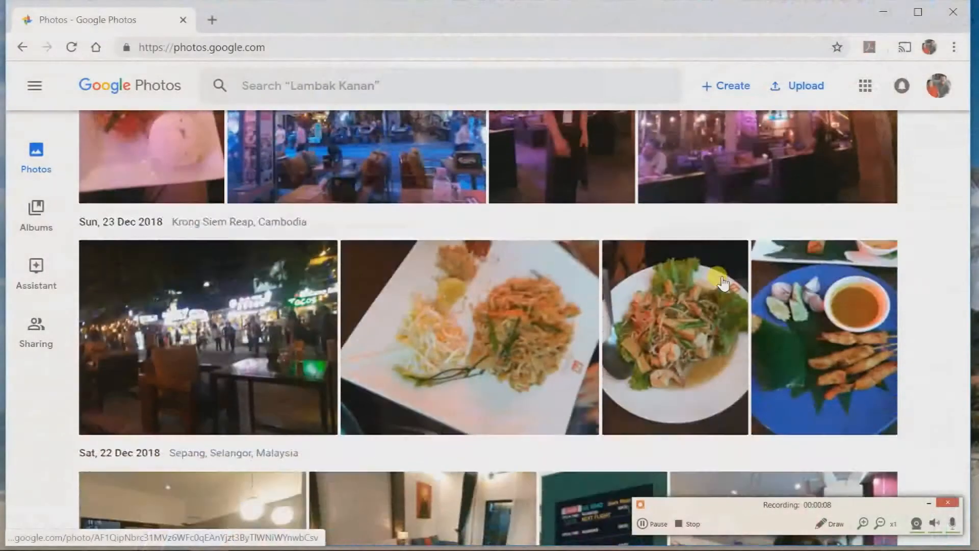
Launch Google Photos from the Google apps grid and reach its Settings page.
scroll(down, 3)
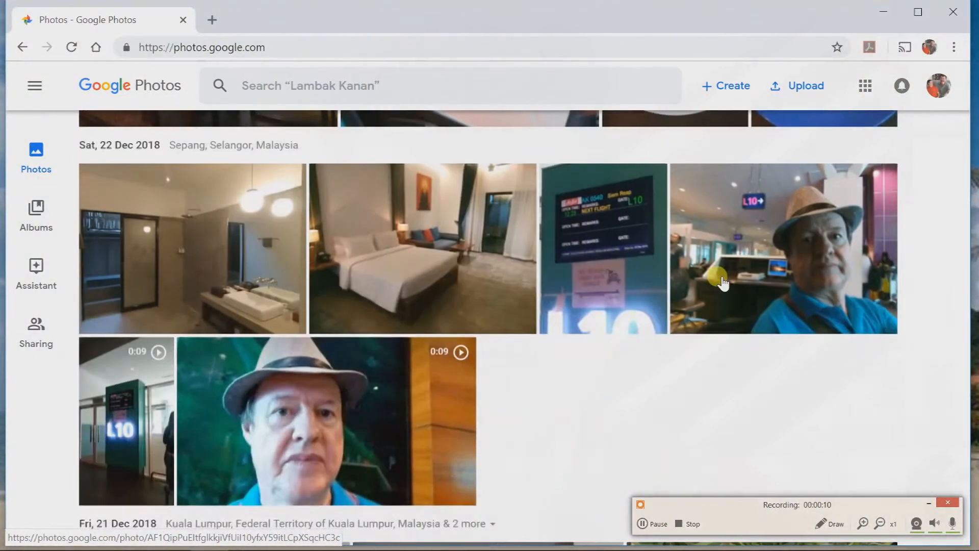
click(865, 85)
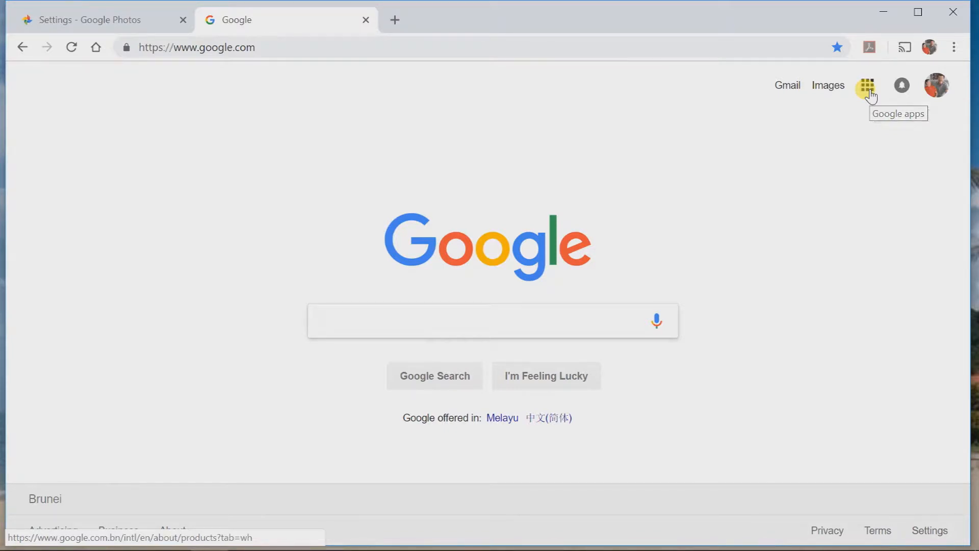
click(867, 85)
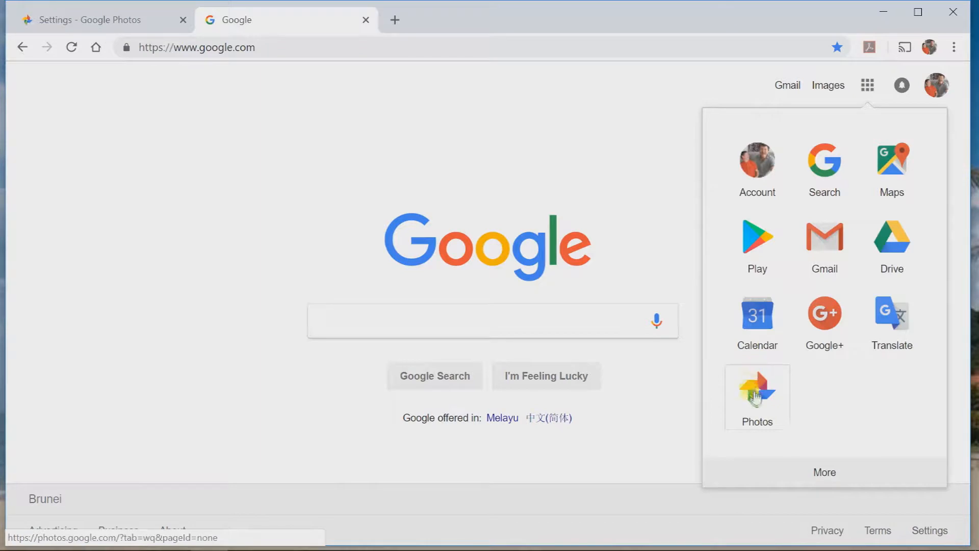
click(756, 390)
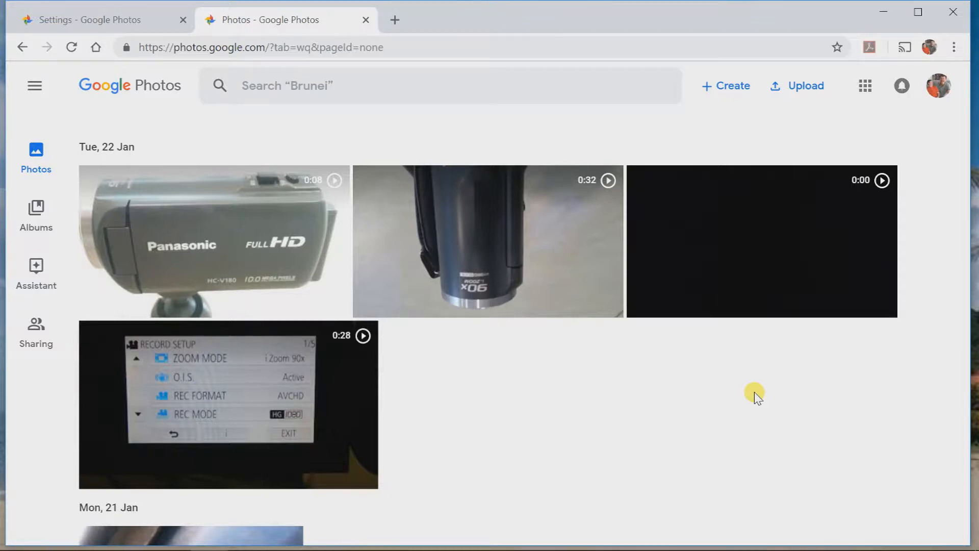
mouse_move(34, 85)
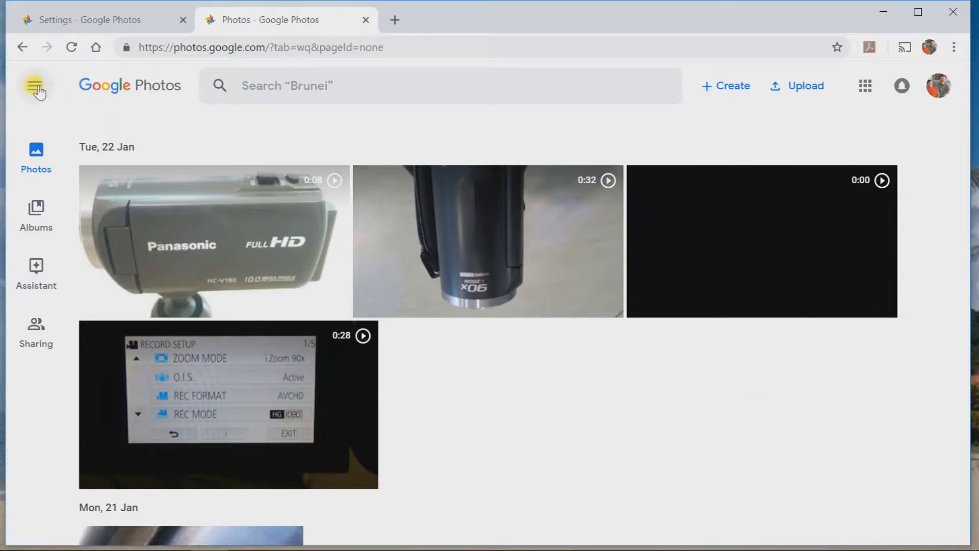
mouse_move(35, 86)
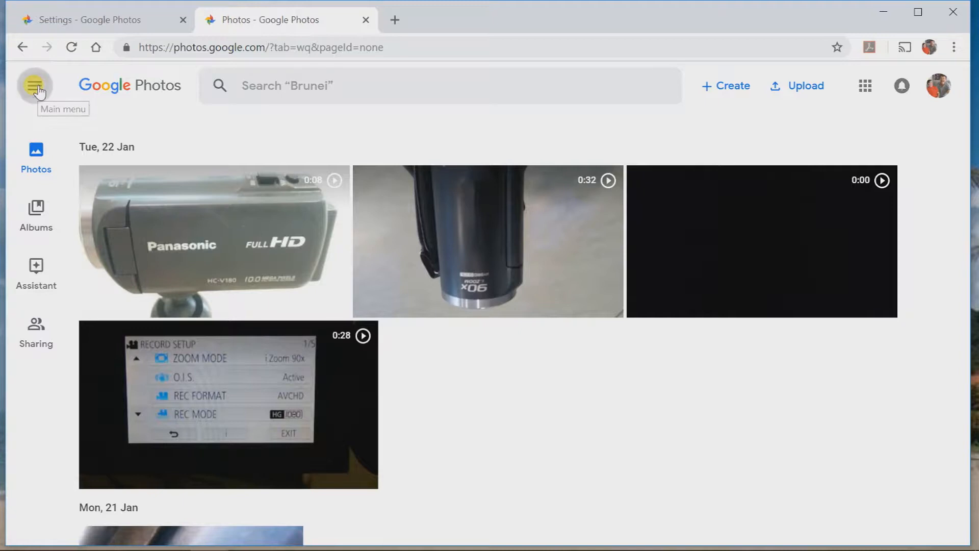
click(34, 85)
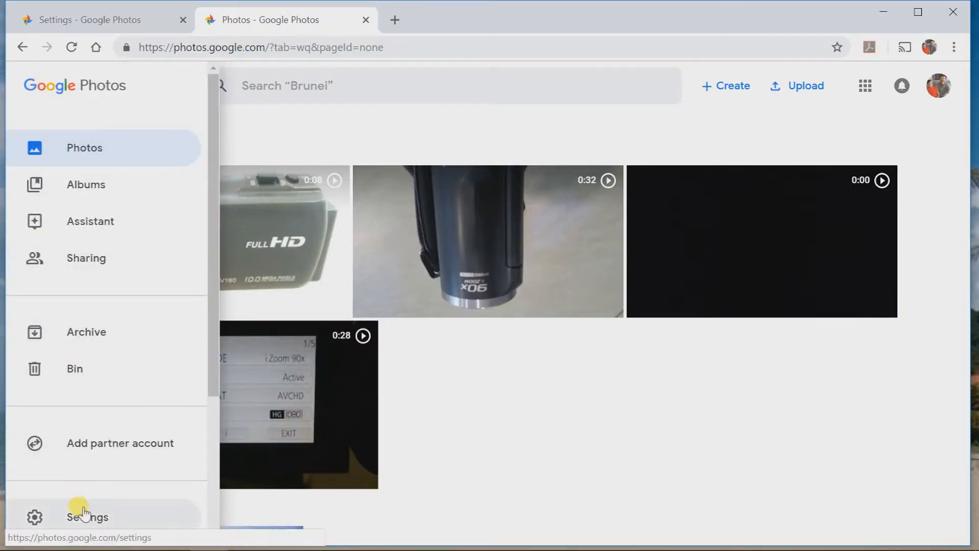
click(87, 517)
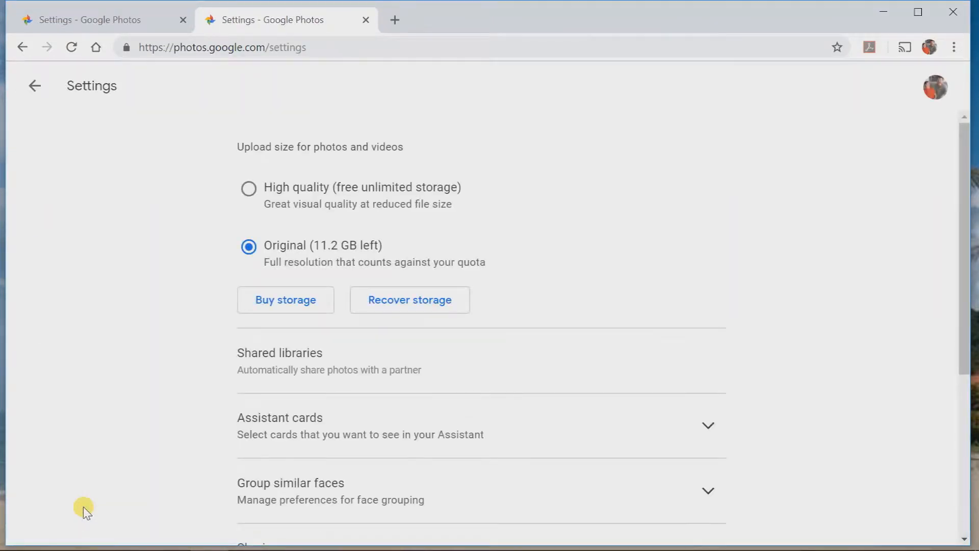
mouse_move(194, 144)
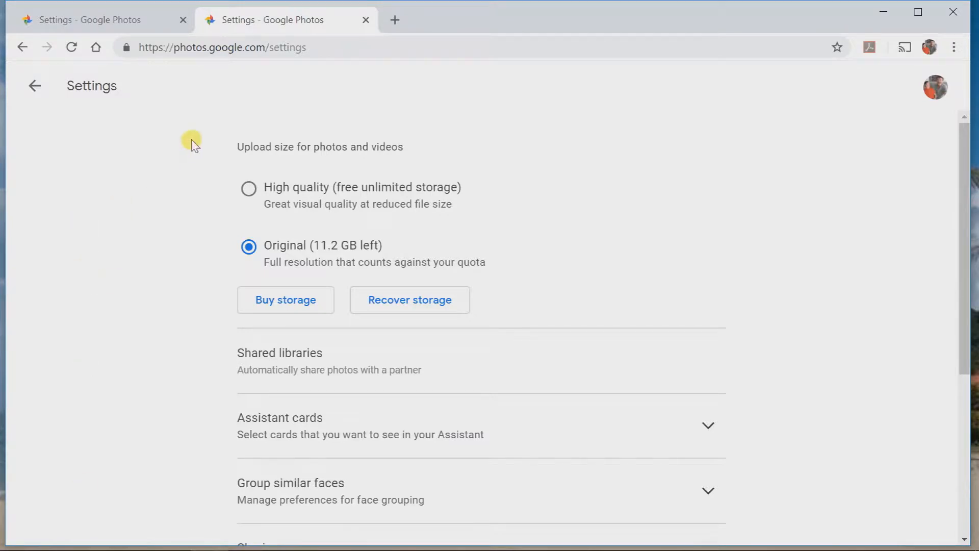
mouse_move(317, 164)
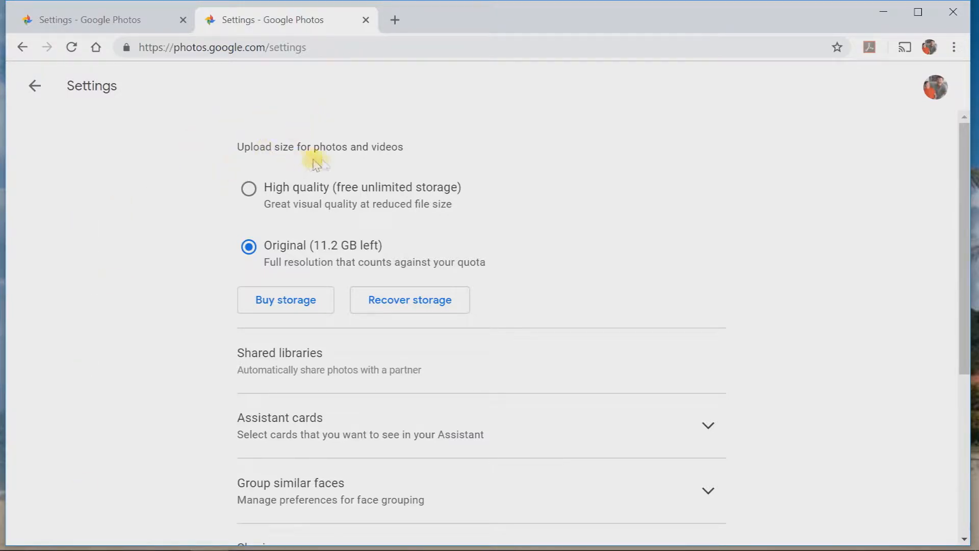
mouse_move(256, 168)
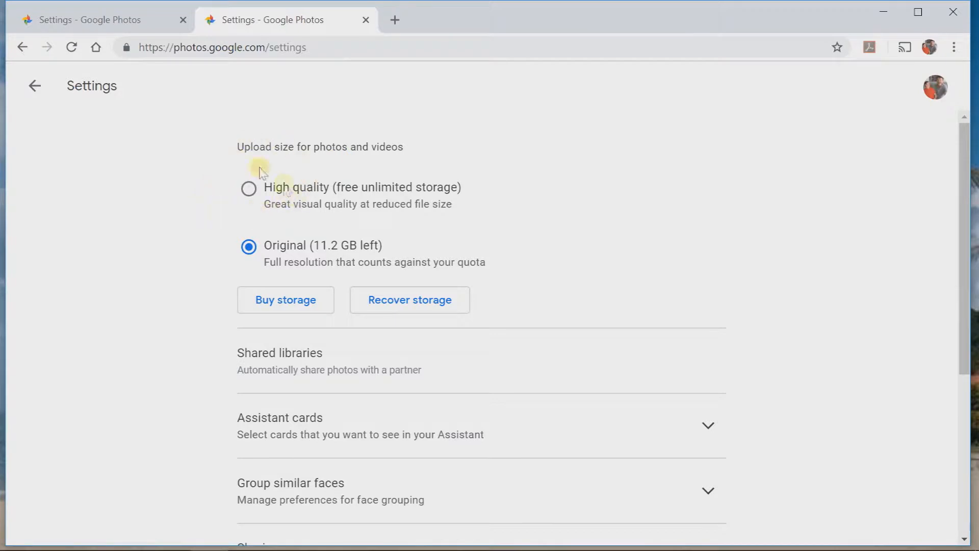
mouse_move(212, 209)
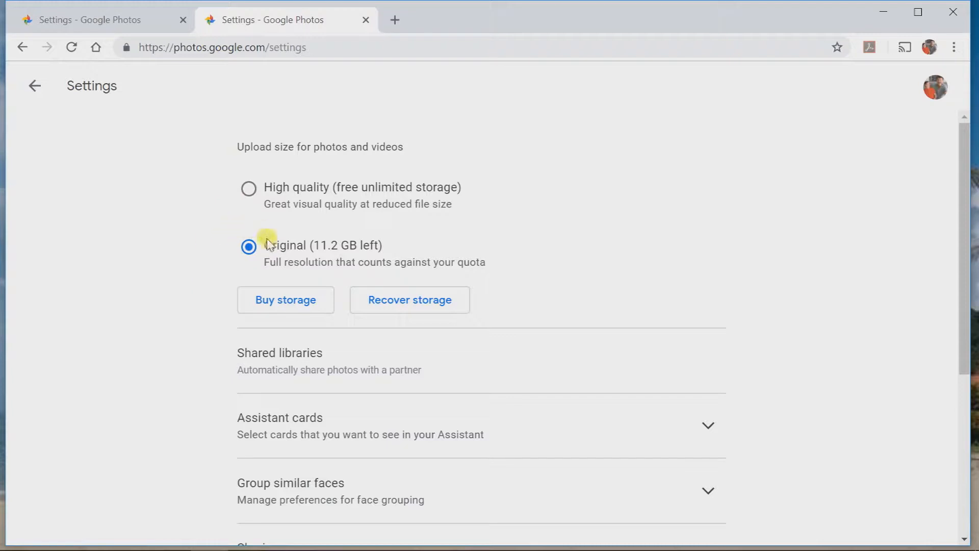
mouse_move(226, 269)
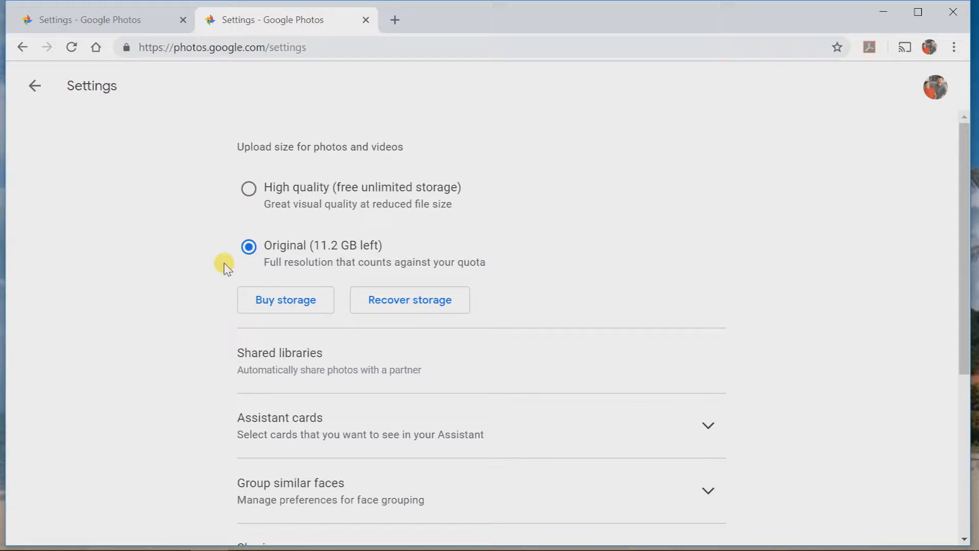
mouse_move(248, 188)
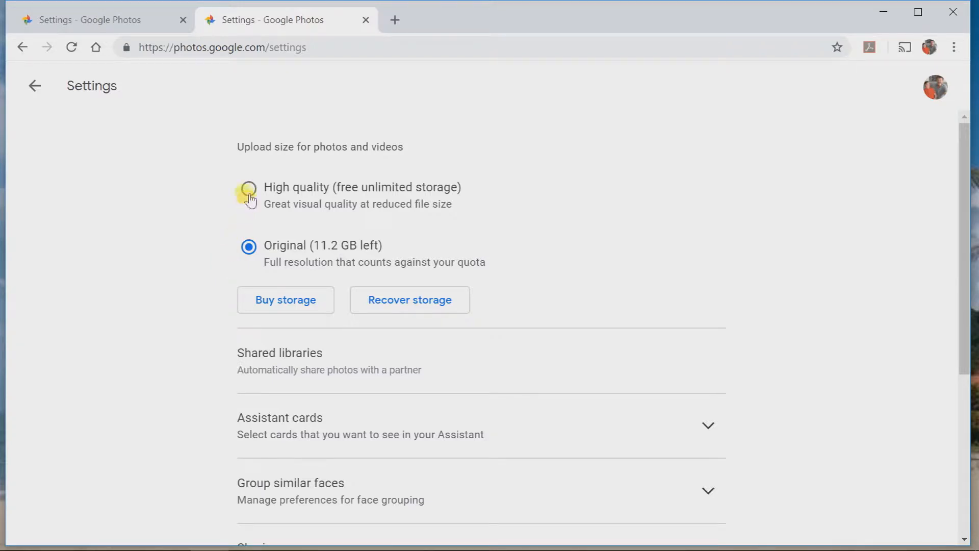
Choose High quality (free unlimited storage) upload size and begin recovering 2.8 MB by compressing originals.
click(248, 189)
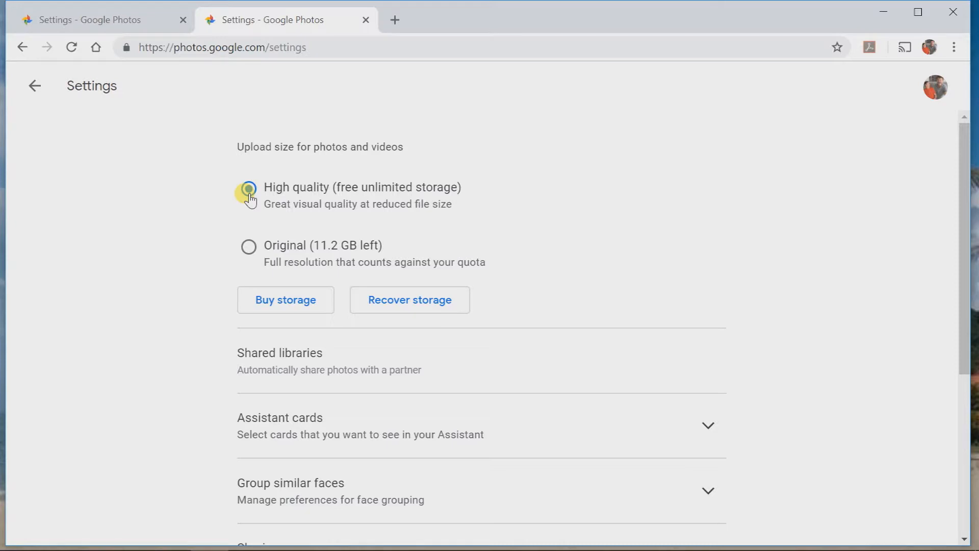
click(248, 188)
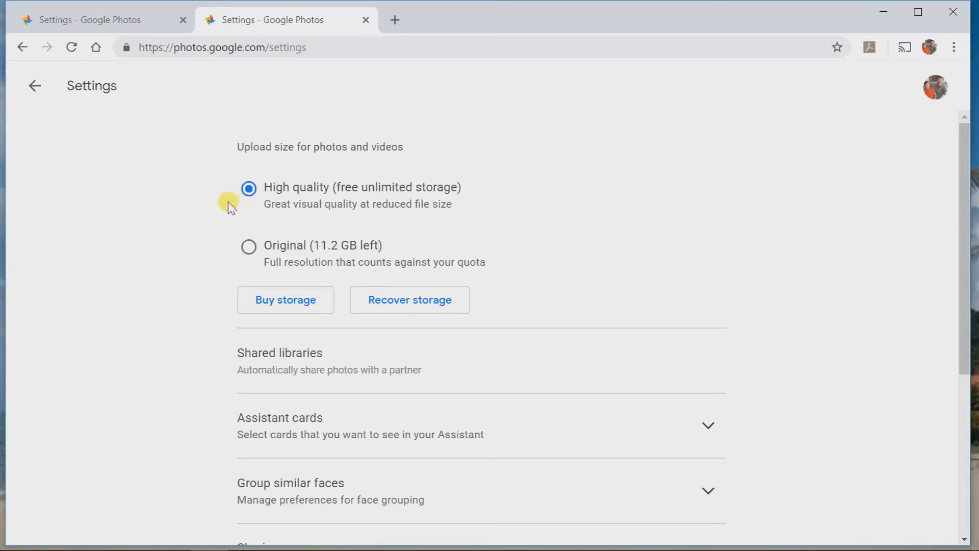
mouse_move(147, 261)
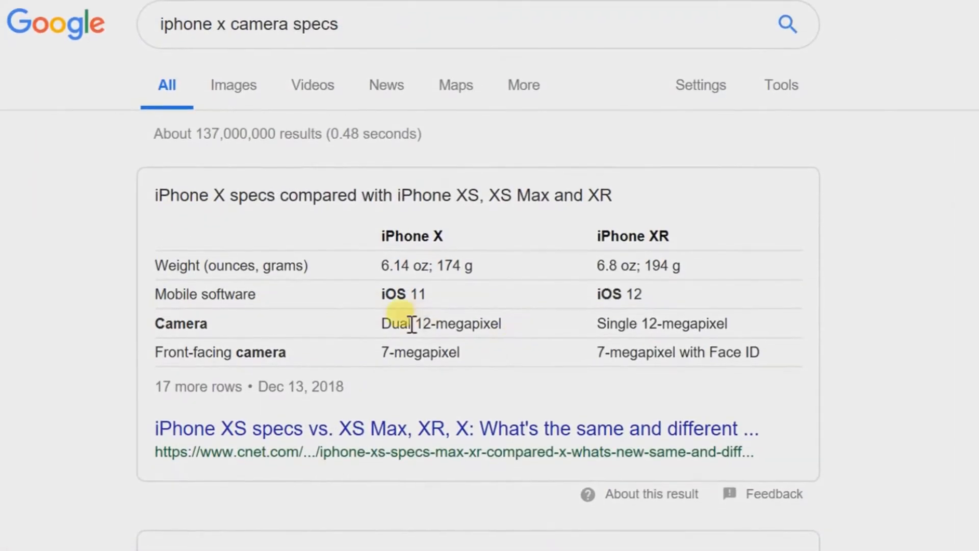
text(samsung 9 camera specs megapixels)
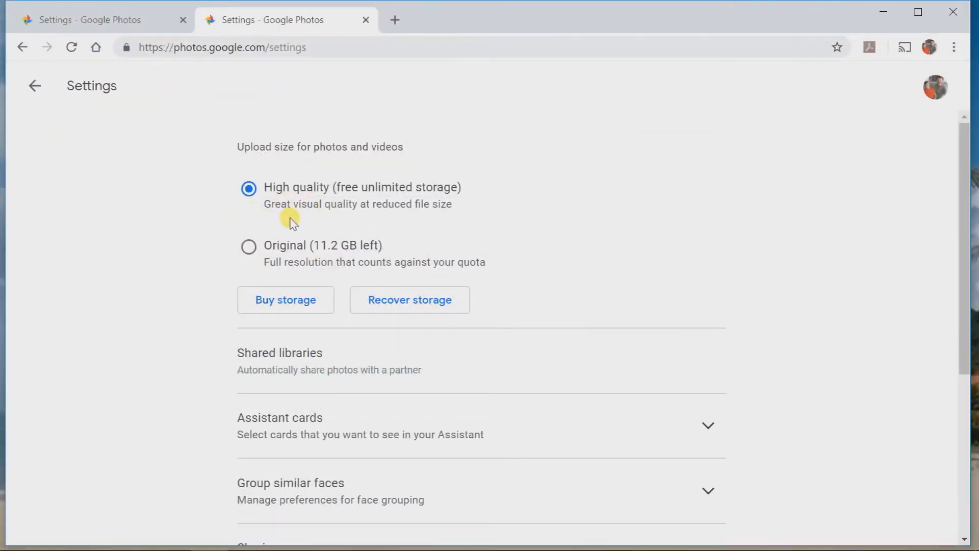
mouse_move(343, 212)
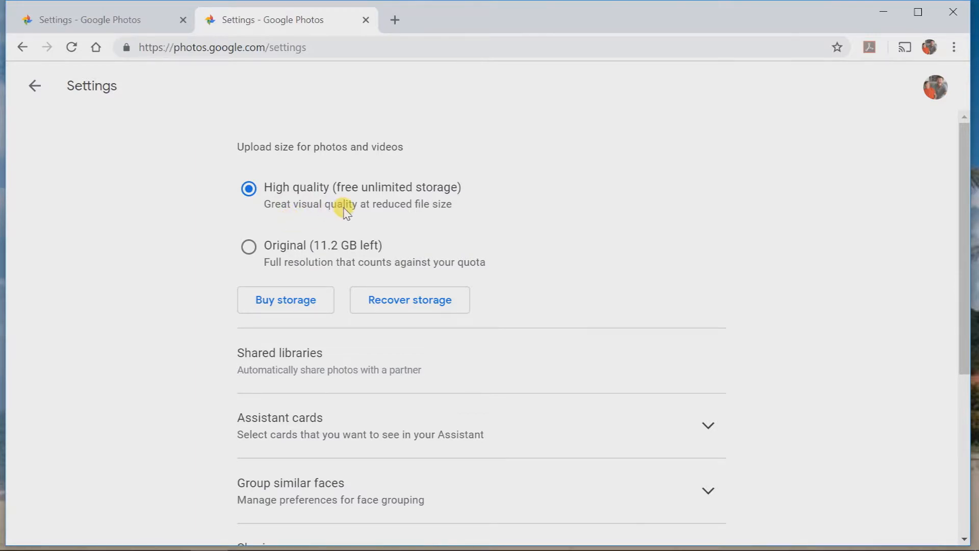
mouse_move(409, 306)
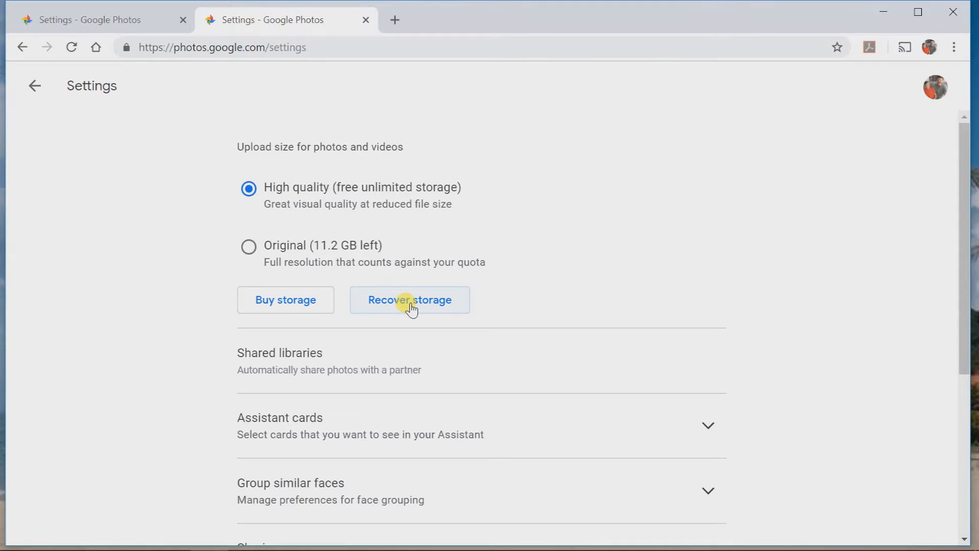
click(409, 300)
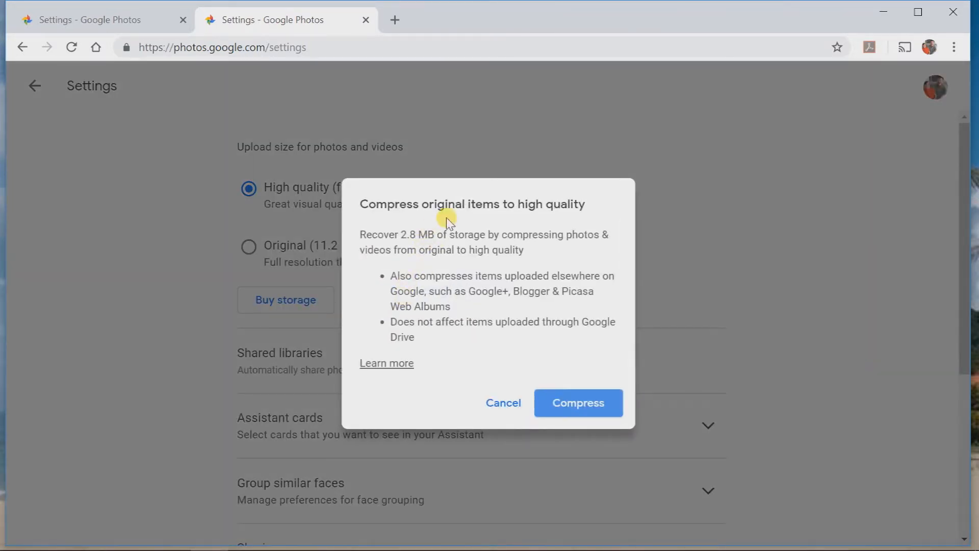
mouse_move(492, 245)
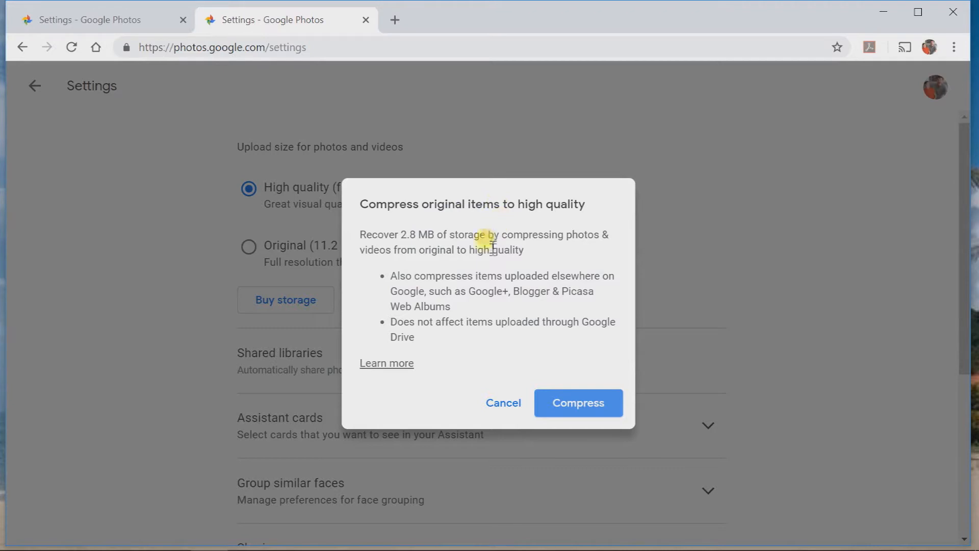
mouse_move(470, 356)
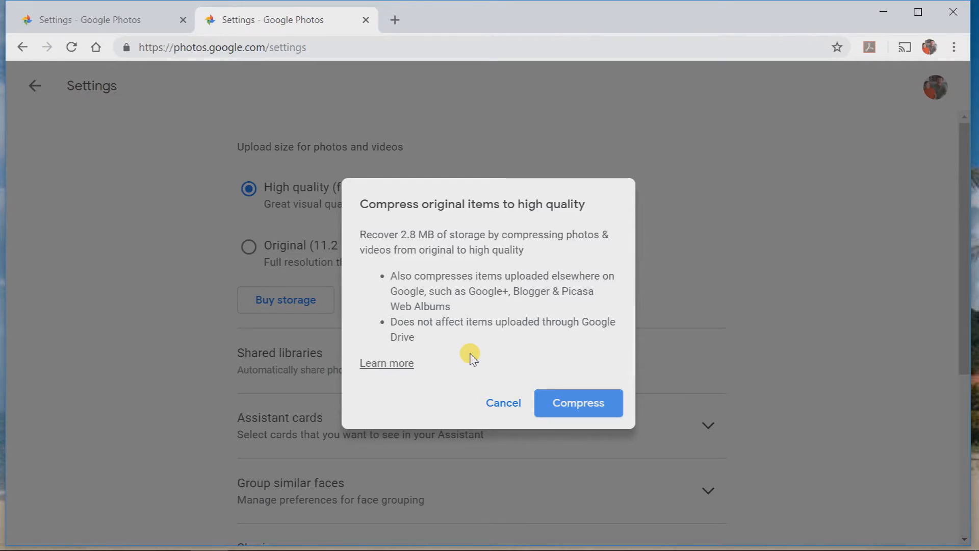
mouse_move(577, 402)
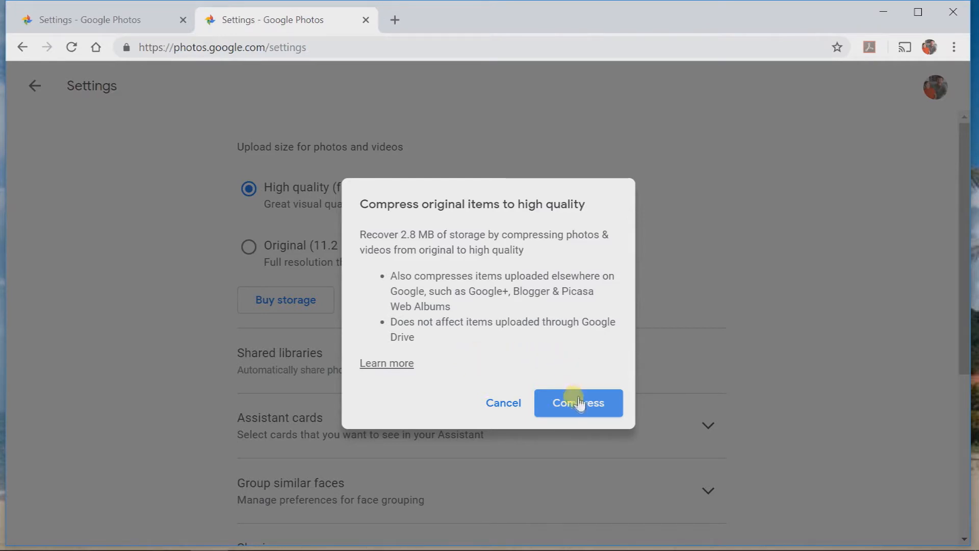
Accept and confirm the irreversible compression of original items to high quality.
click(576, 403)
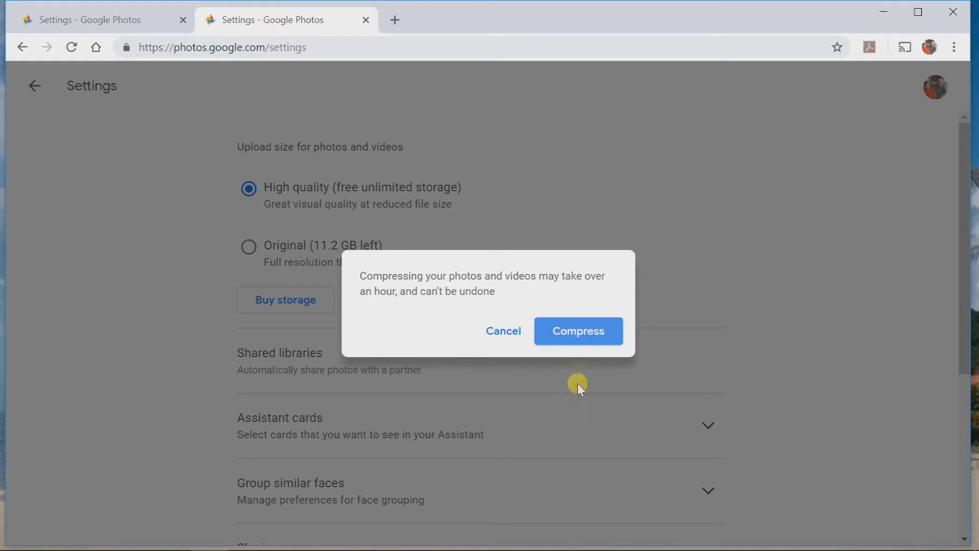
click(503, 330)
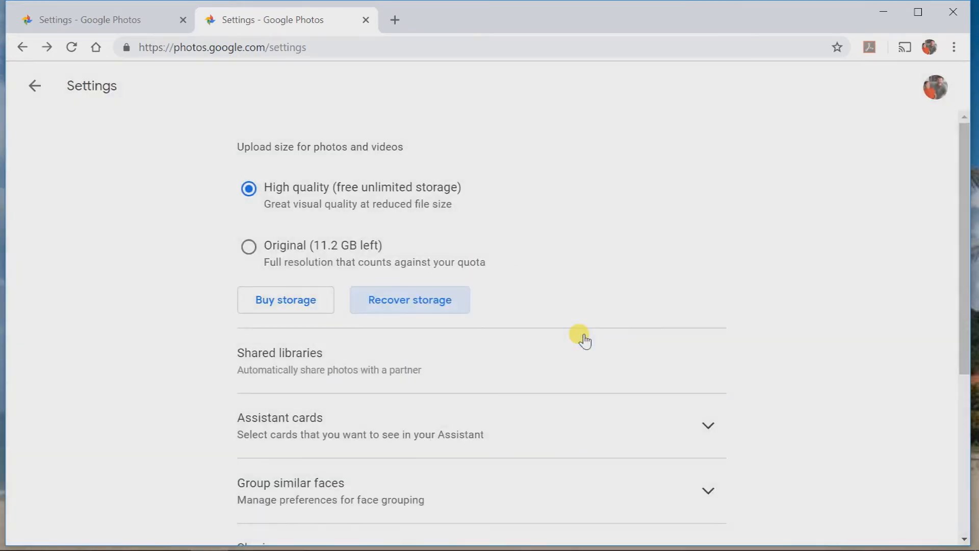
Stay on Settings while photos and videos compress to high quality.
click(409, 300)
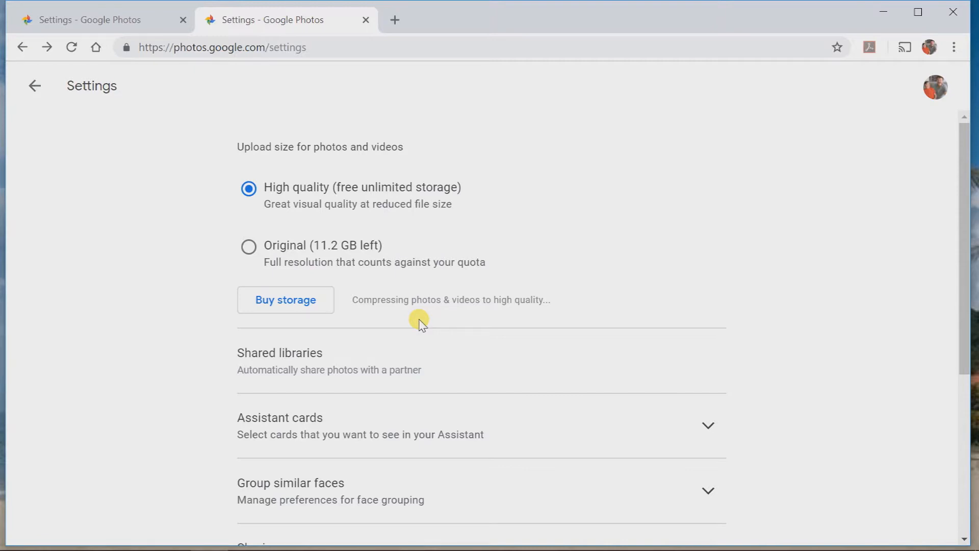
mouse_move(601, 271)
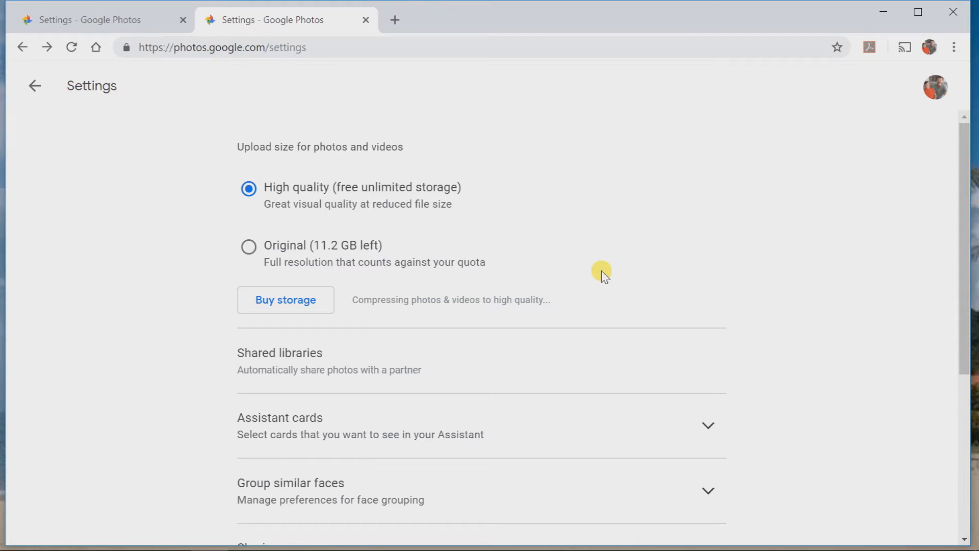
mouse_move(465, 209)
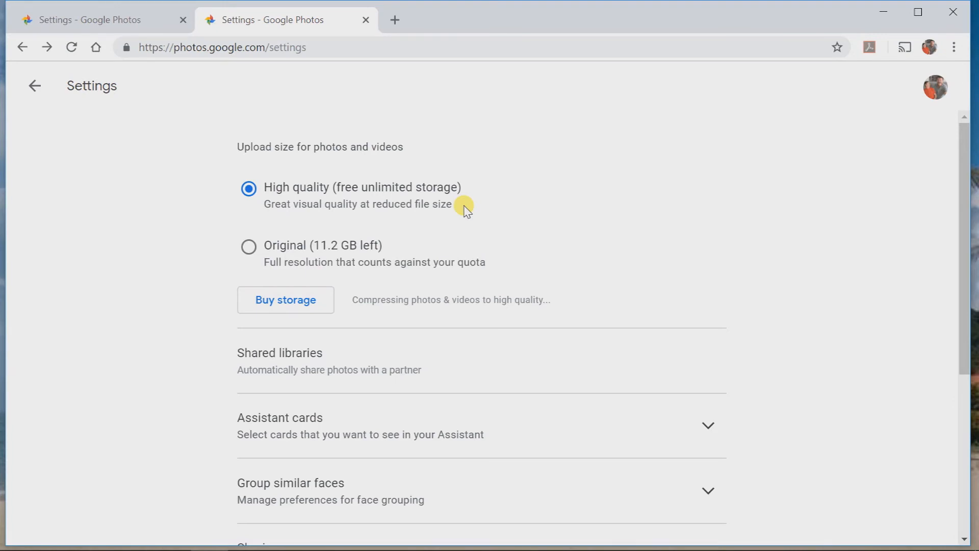
mouse_move(206, 535)
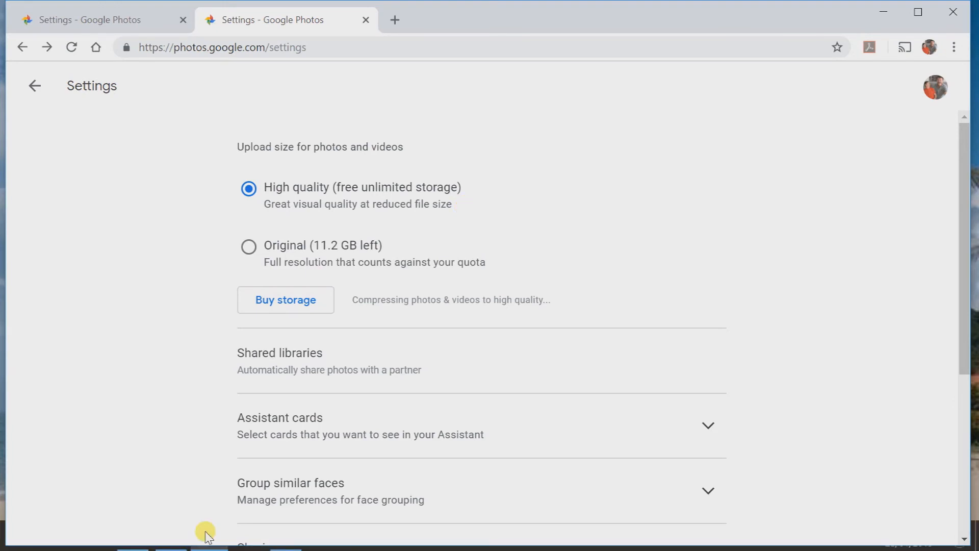